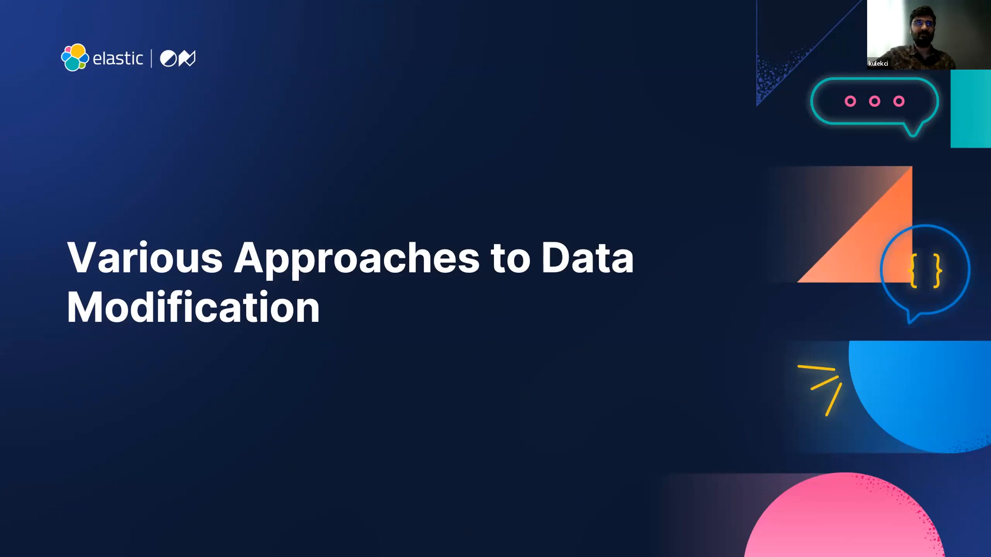
- Advance to the 'Data Modification with Custom Script' diagram slide
key(Right)
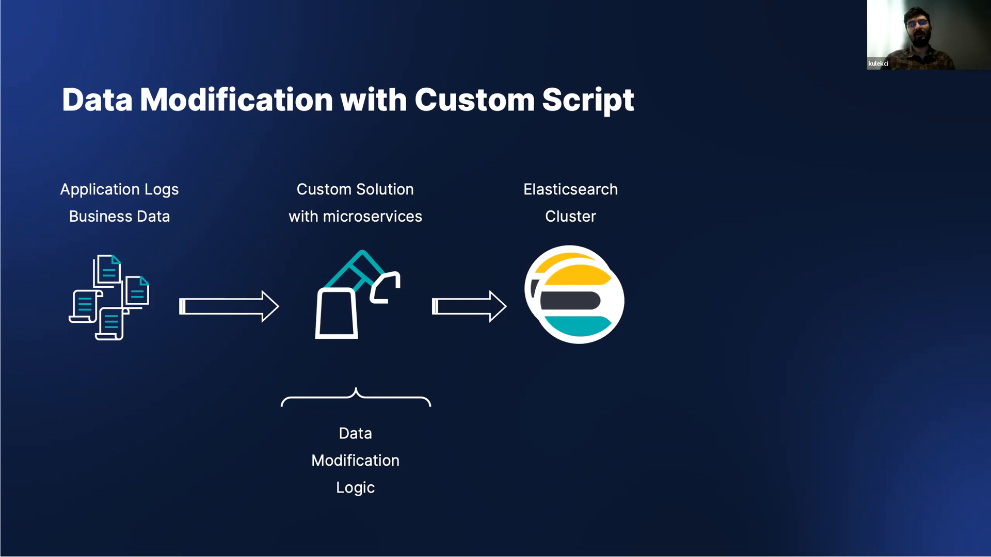
- Step through the Logstash diagram slide to the 'Data Modification with Ingest Pipeline' slide
key(right)
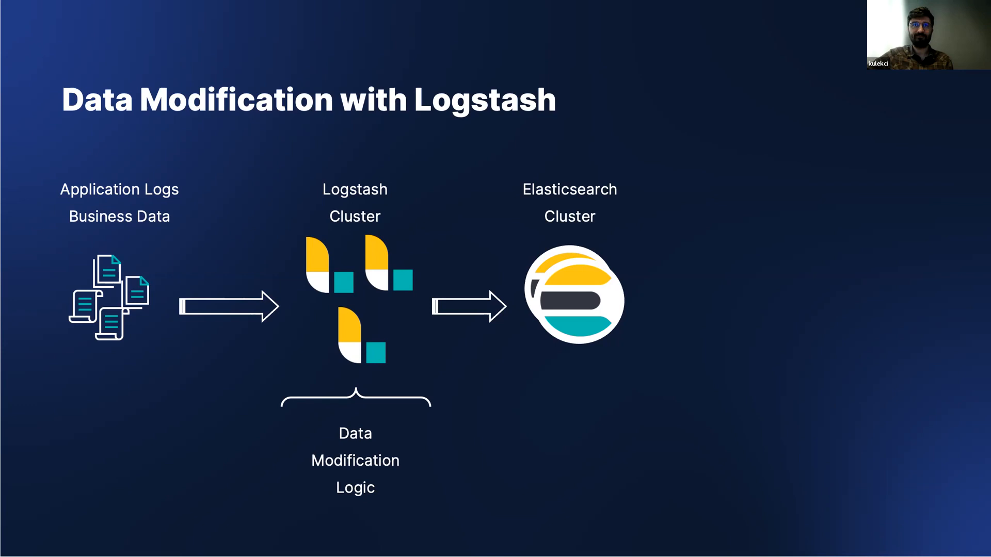
key(Right)
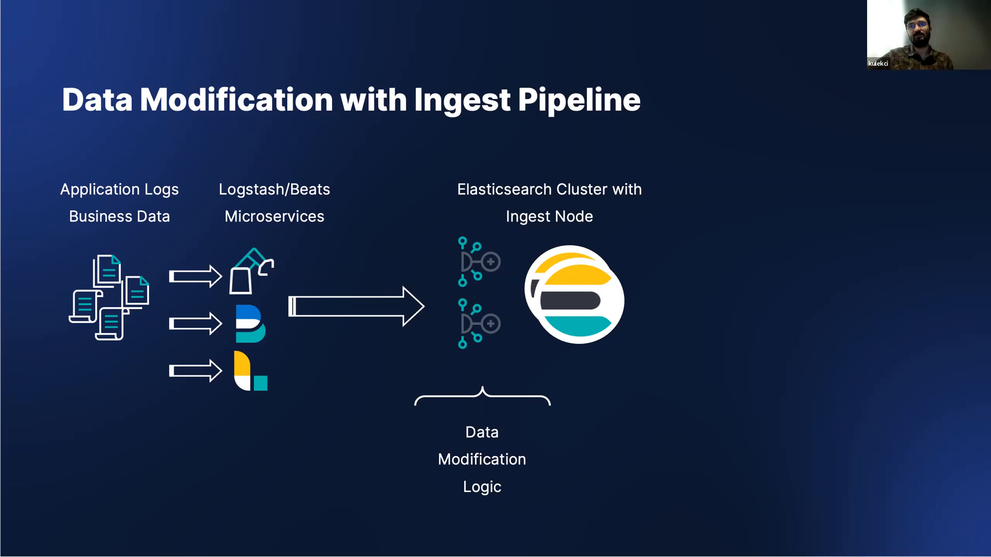
- Advance to the 'Benefits of Using Ingest Pipeline' slide with its four bullets
key(Right)
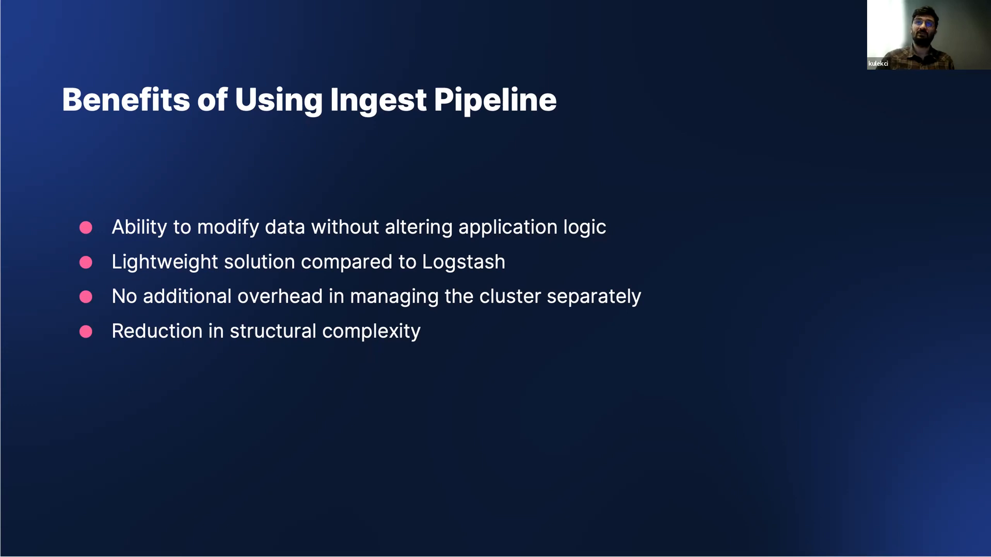
- Advance to the 'Identifying the Problem' slide with the JSON document example
key(Right)
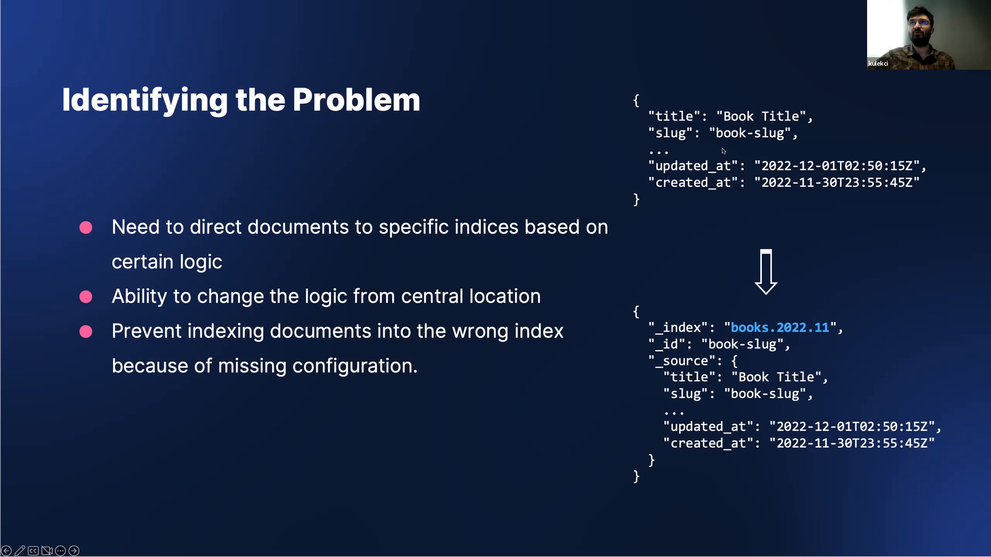
mouse_move(637, 130)
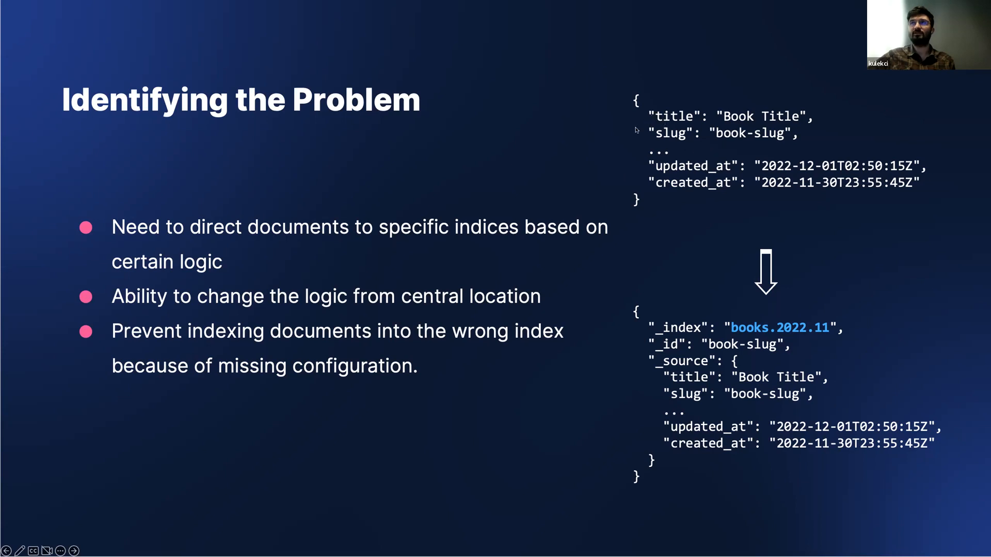
mouse_move(663, 200)
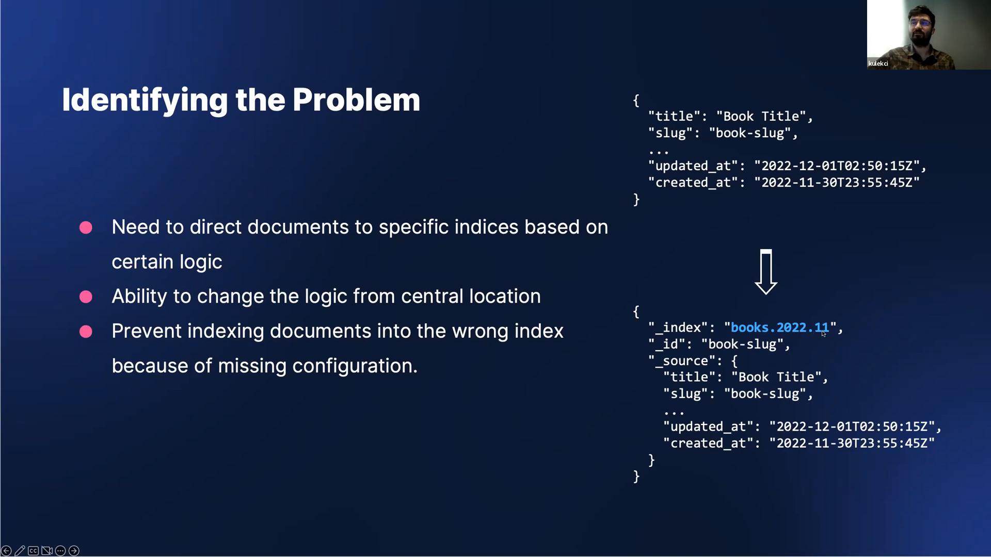
mouse_move(784, 189)
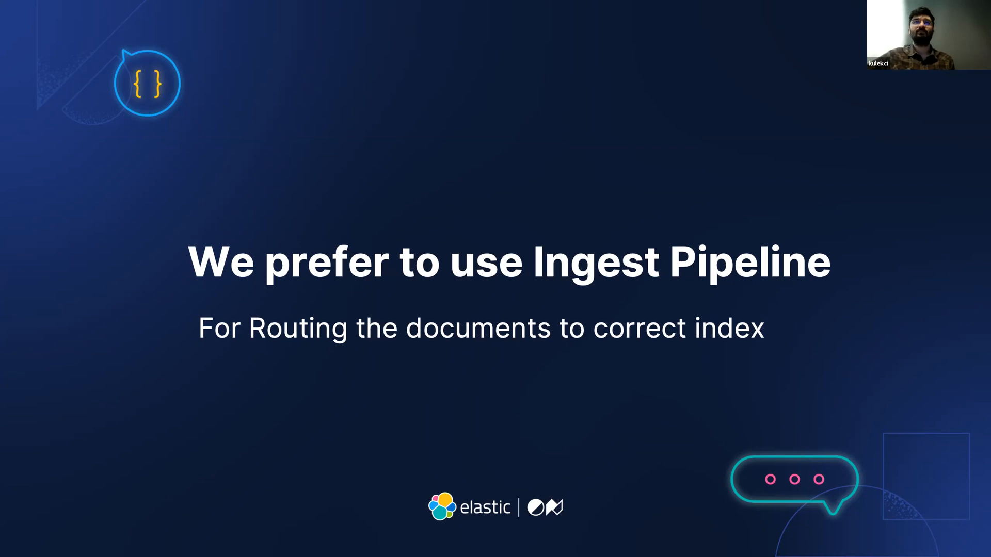
- Step through the pipeline overview, date and set processor slides to the remove processor slide
key(Right)
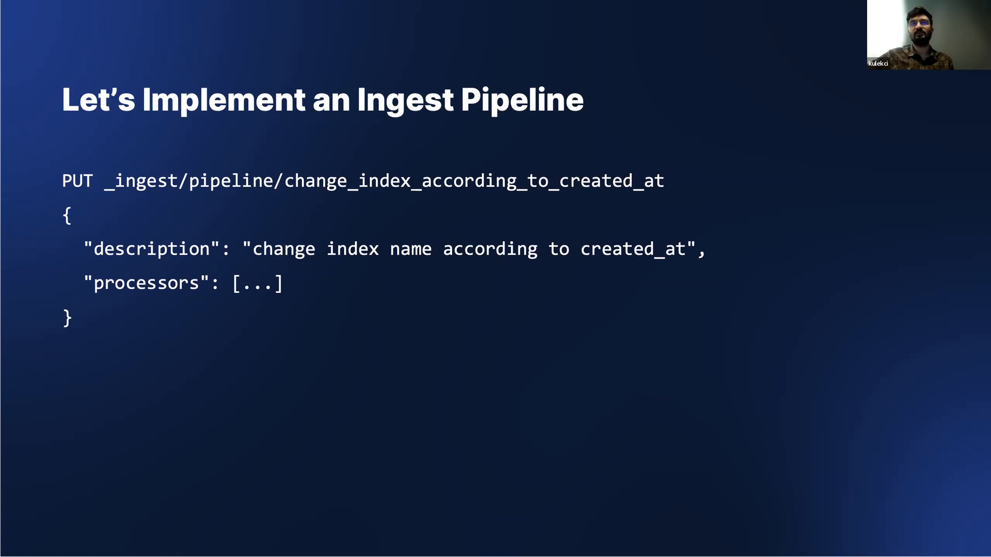
key(Right)
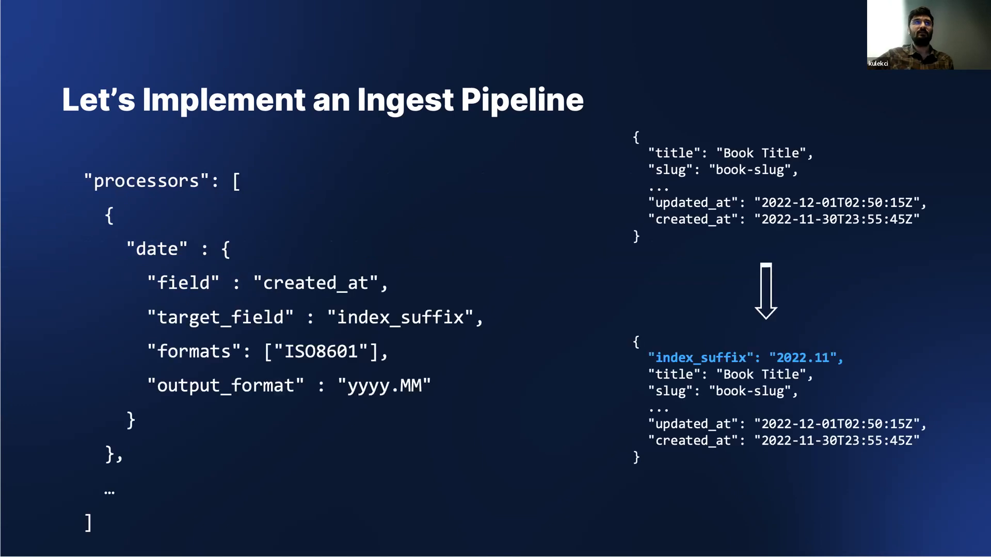
key(Right)
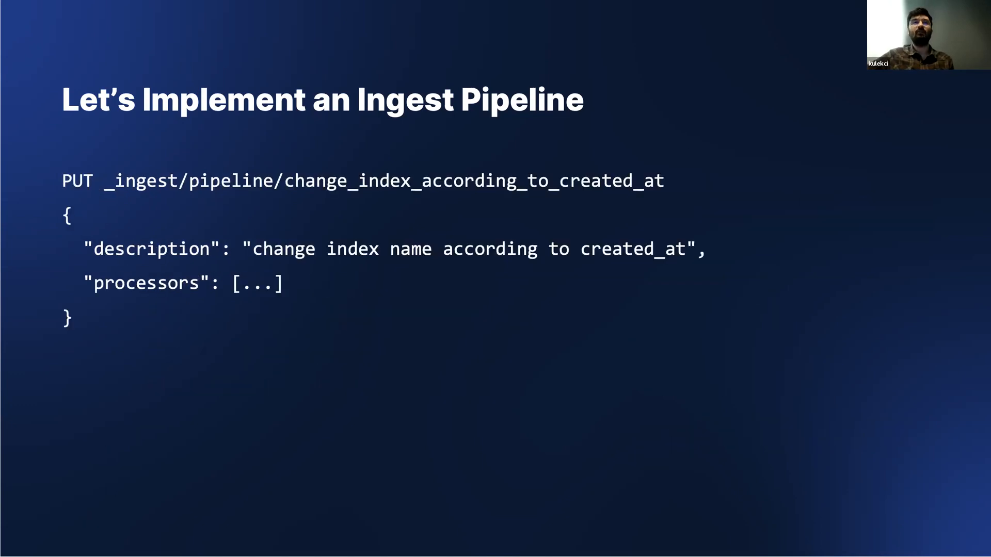
key(Right)
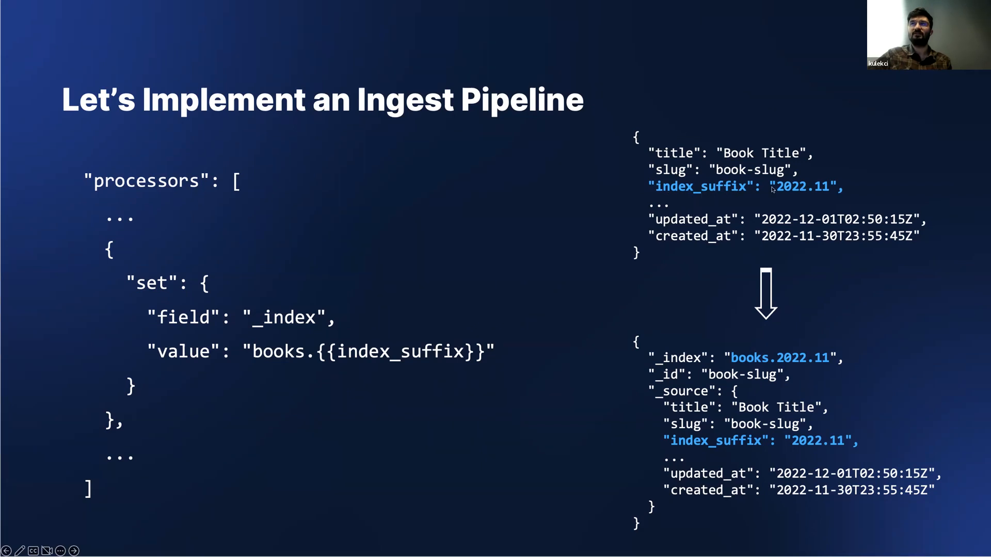
mouse_move(674, 354)
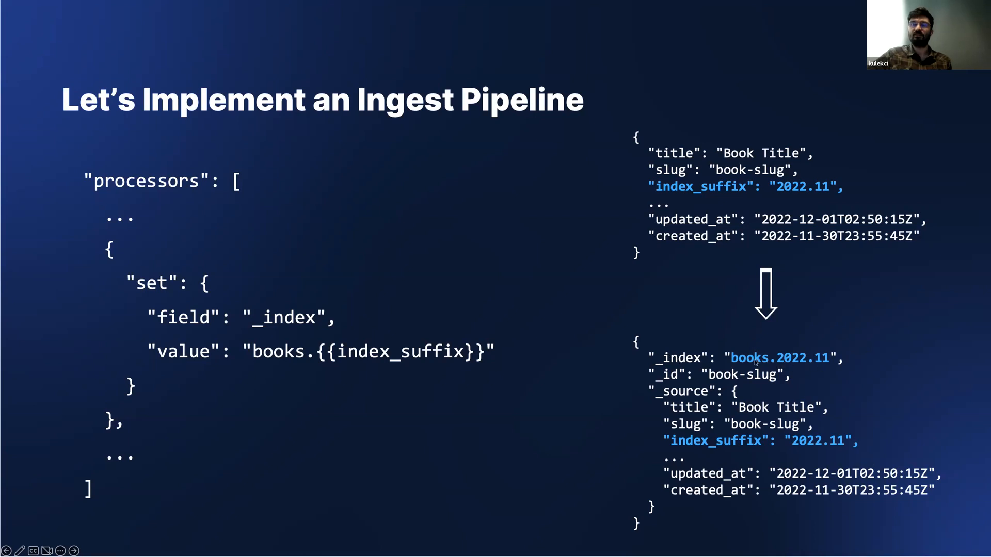
mouse_move(346, 359)
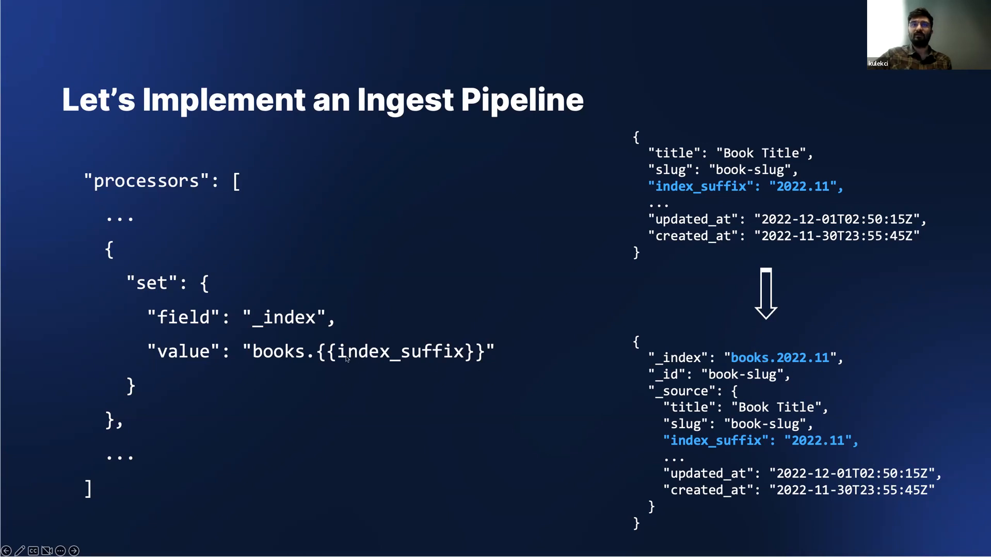
key(Right)
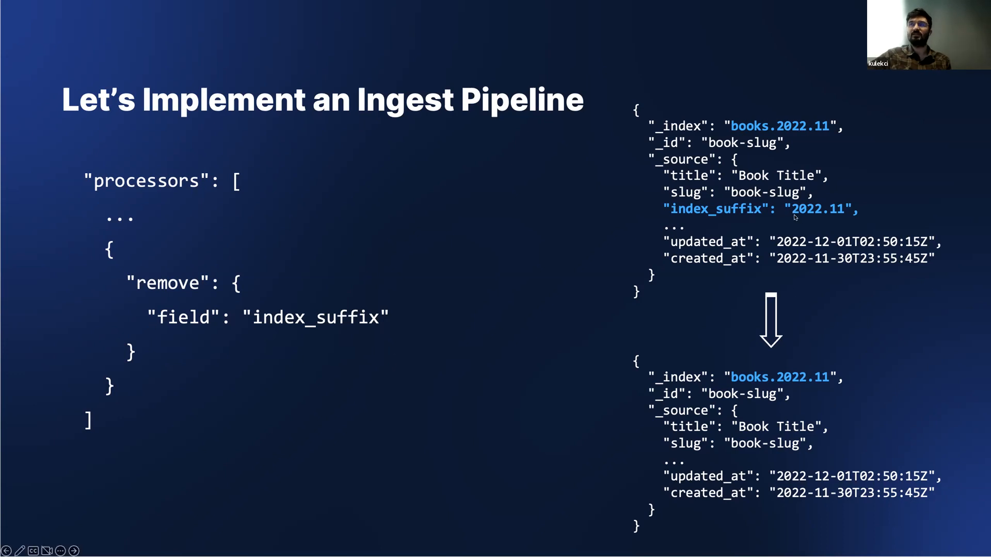
mouse_move(698, 200)
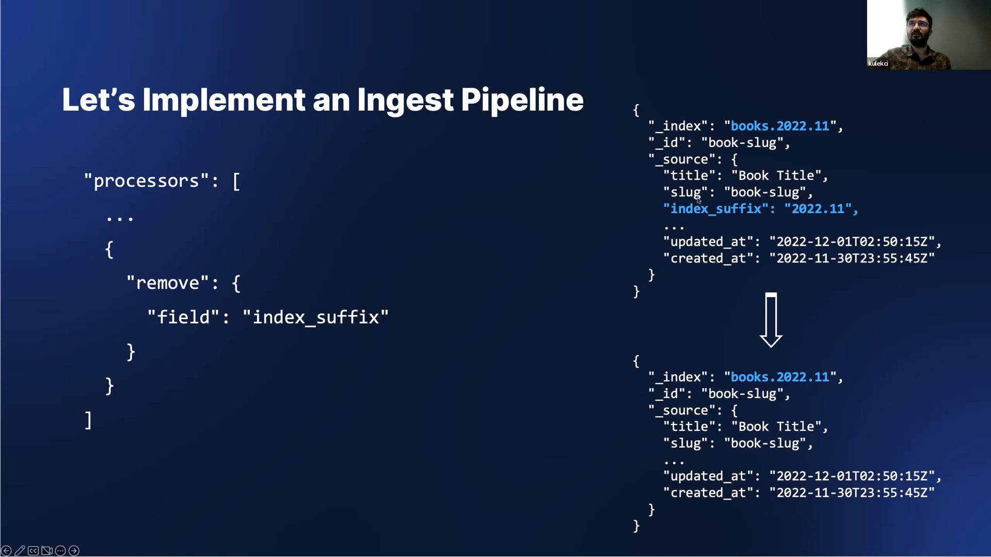
mouse_move(683, 466)
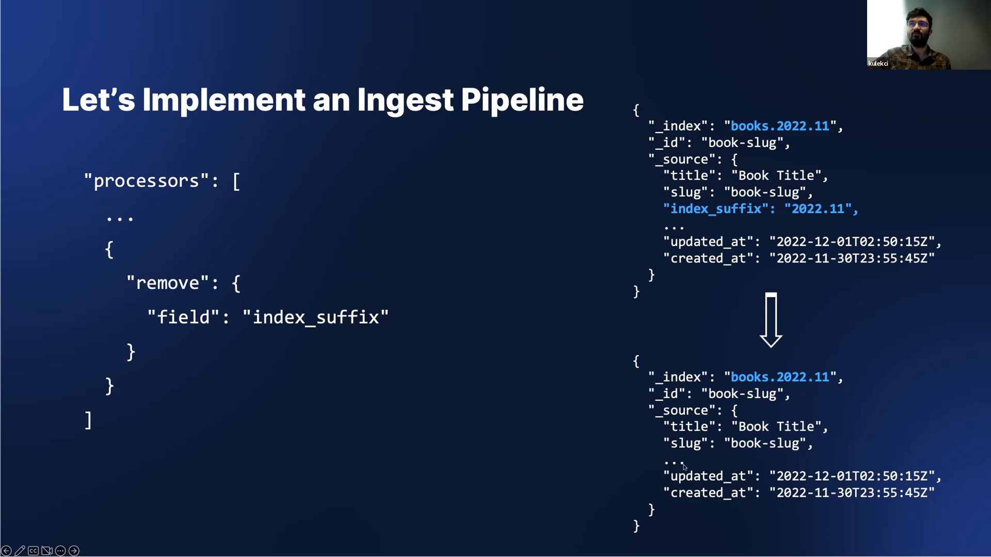
mouse_move(695, 467)
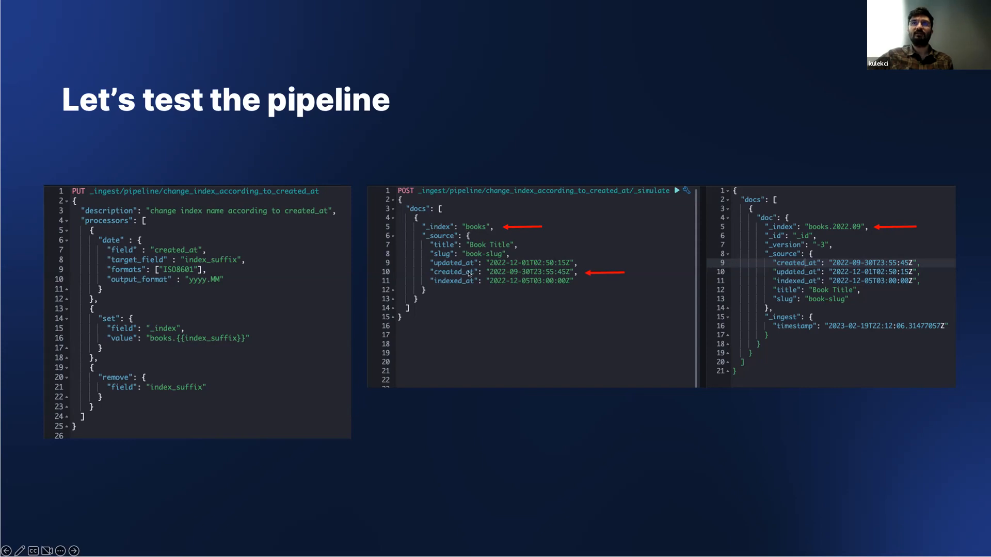
mouse_move(593, 278)
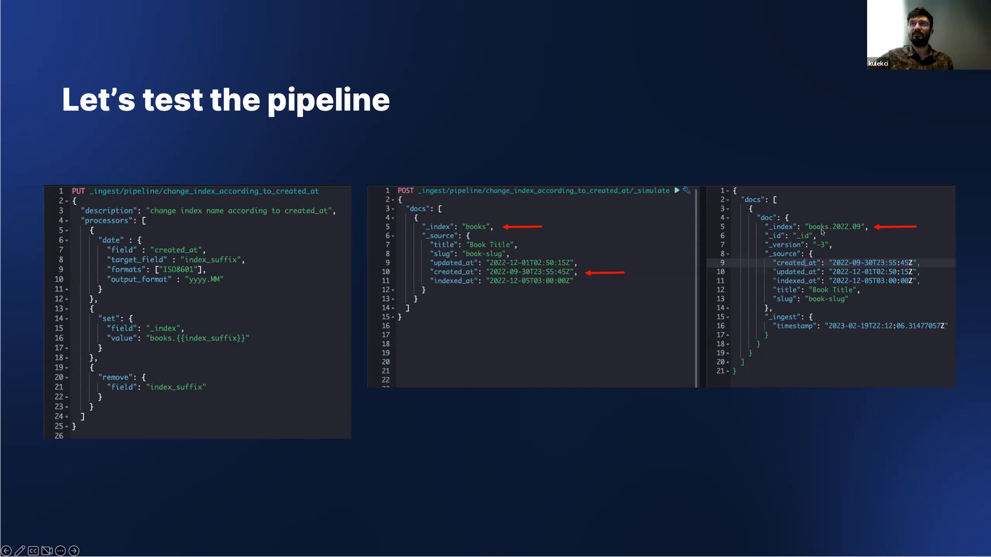
mouse_move(844, 231)
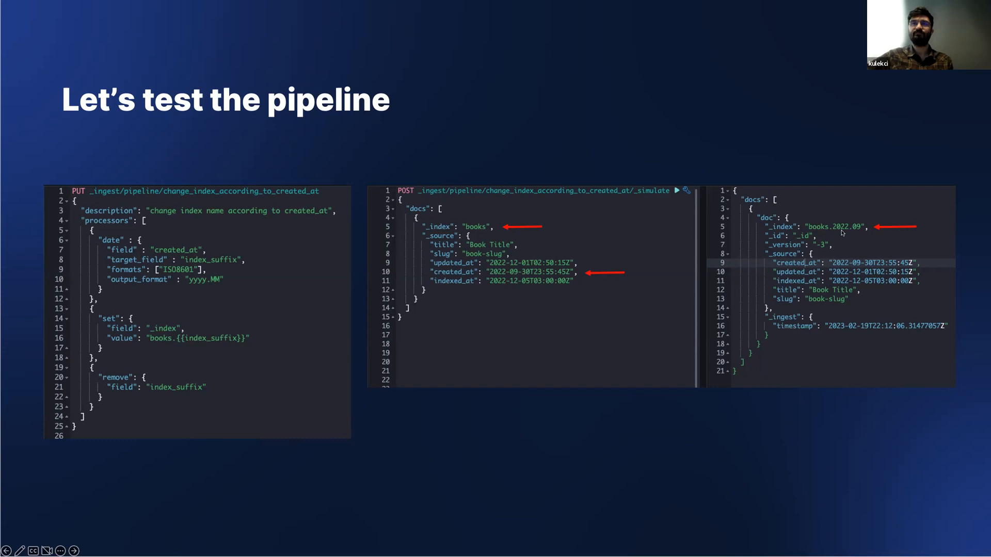
- Show the ingestion test slide with the book indexed into books.2022.11
key(Right)
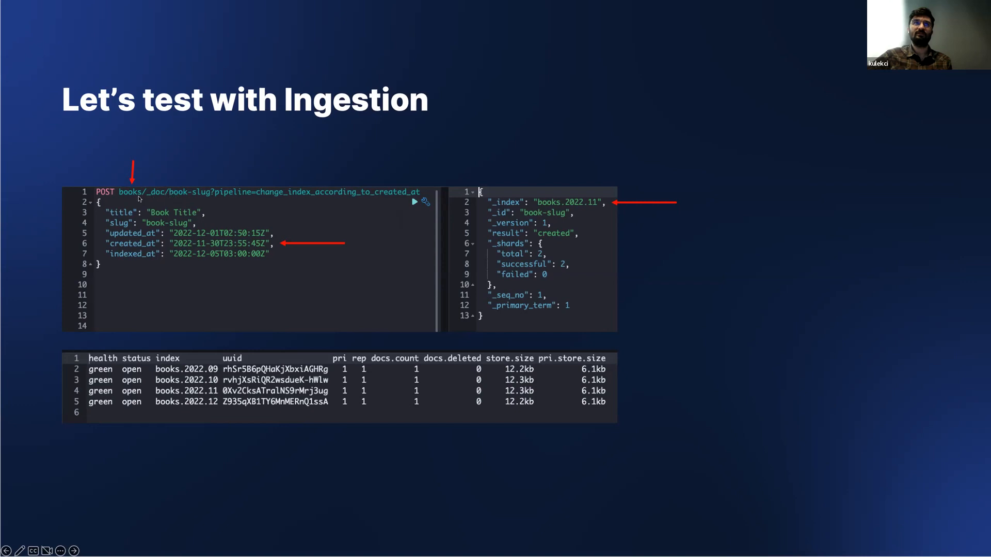
mouse_move(231, 195)
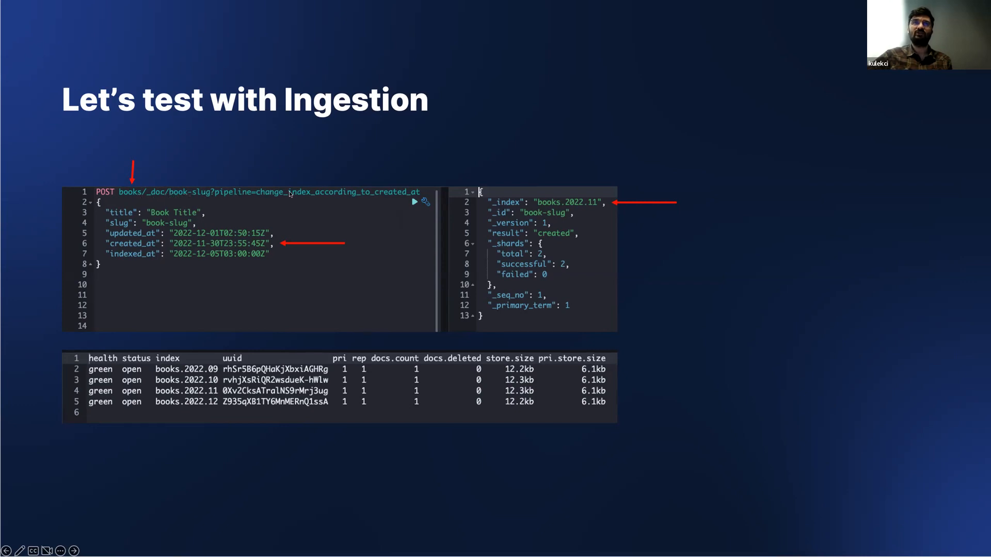
mouse_move(405, 195)
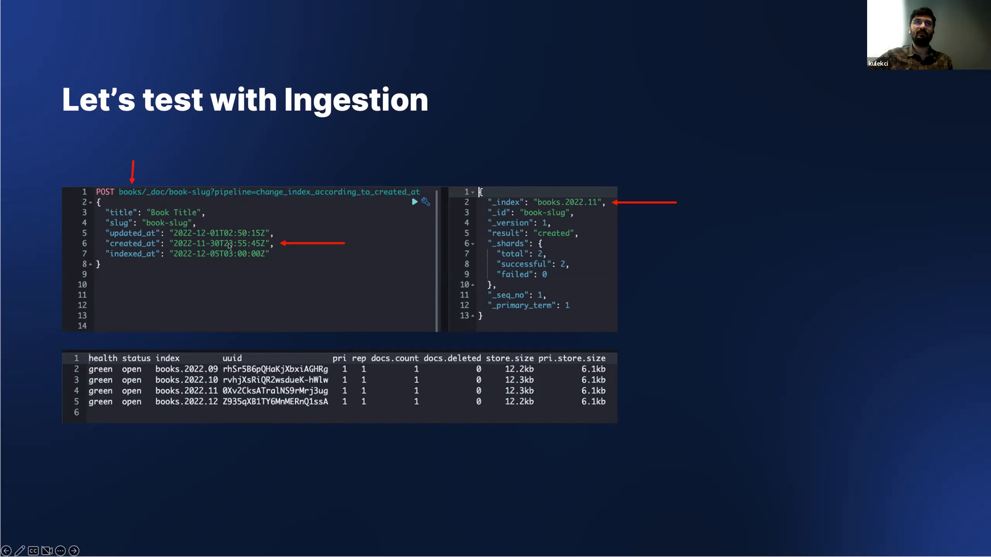
mouse_move(538, 208)
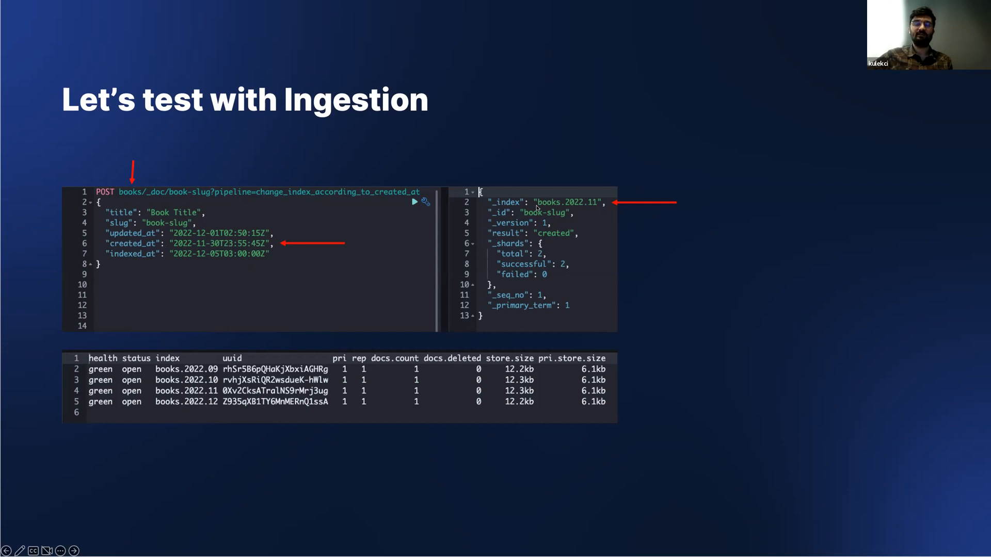
mouse_move(570, 208)
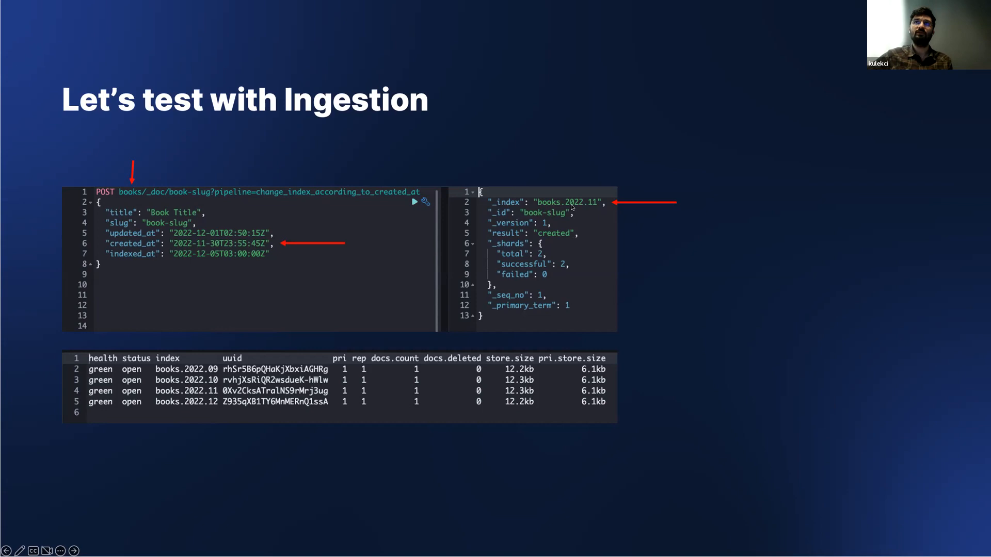
mouse_move(591, 207)
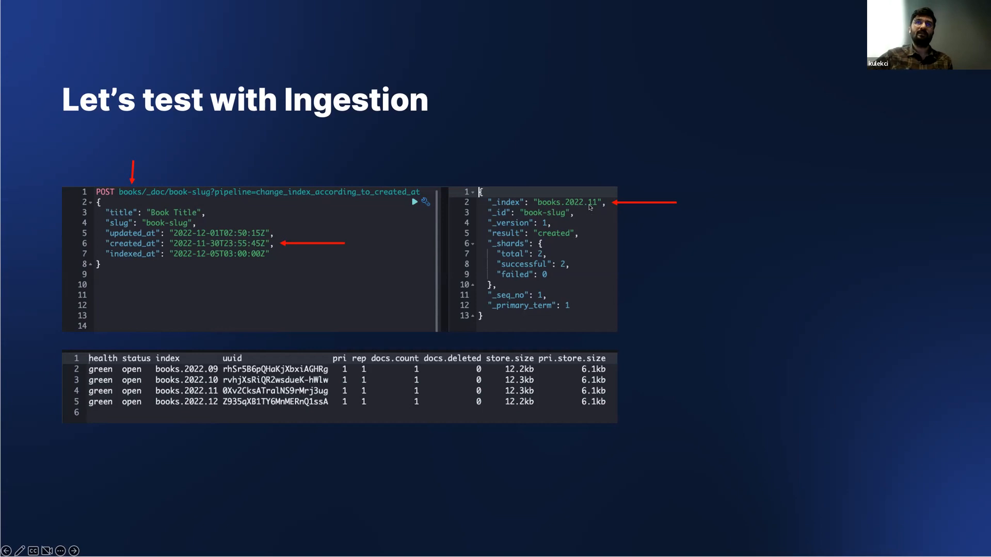
mouse_move(422, 220)
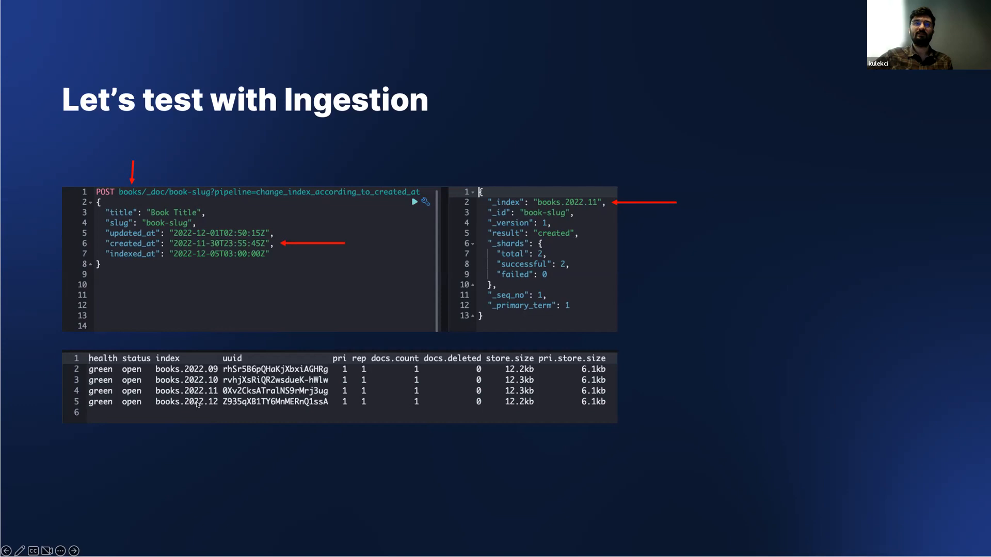
mouse_move(197, 405)
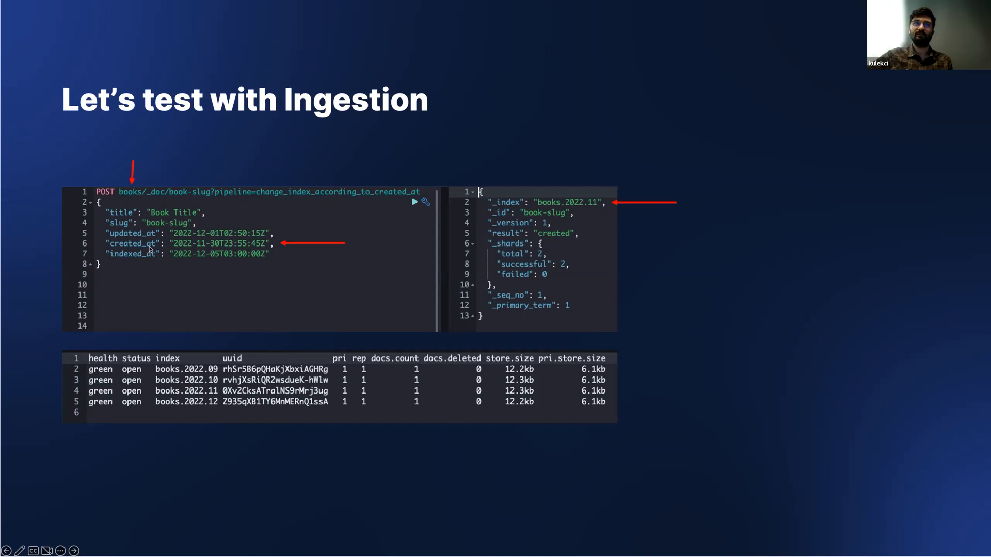
mouse_move(206, 252)
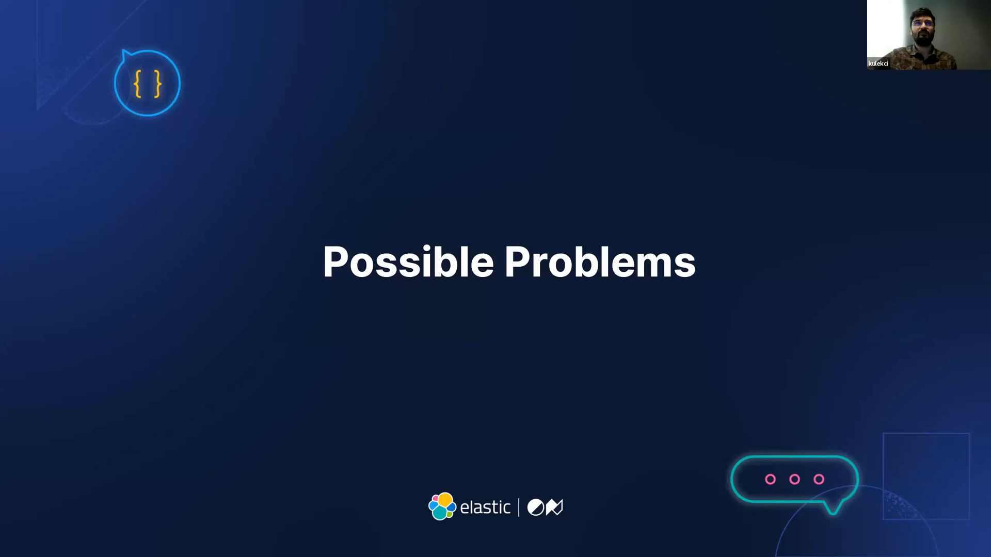
- Advance to the 'Force the Clients to Use Pipeline' slide with the default_pipeline setting
key(Right)
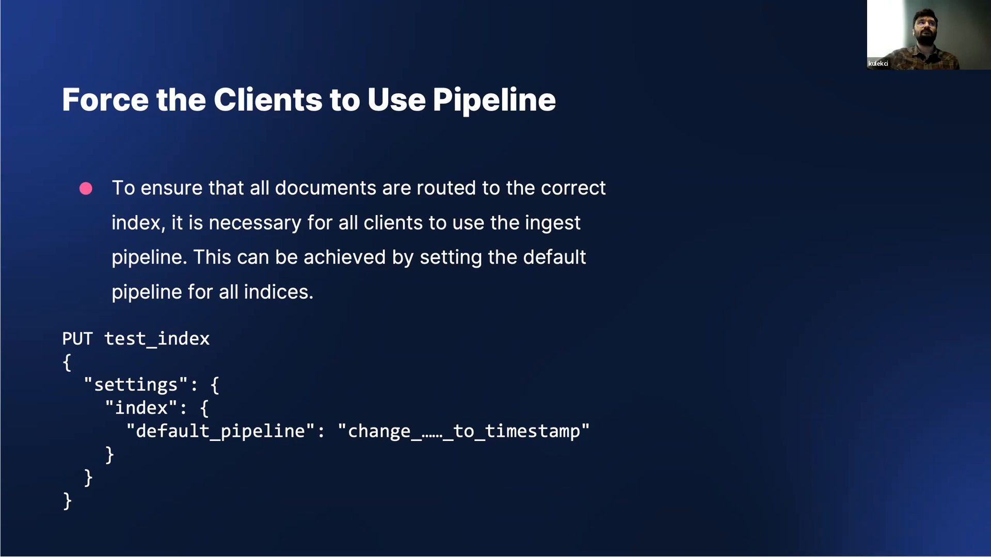
- Advance to the 'Considerations for ILM Policies in a Dynamic Indexing Scenario' slide
key(Right)
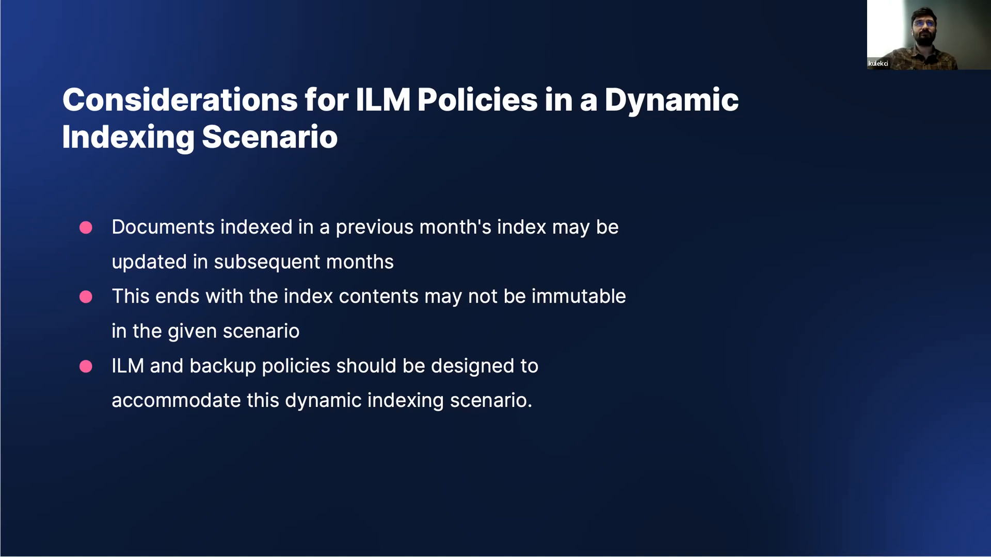
- Show the 'Conclusion' slide, then finish on the closing 'Thanks' slide
key(Right)
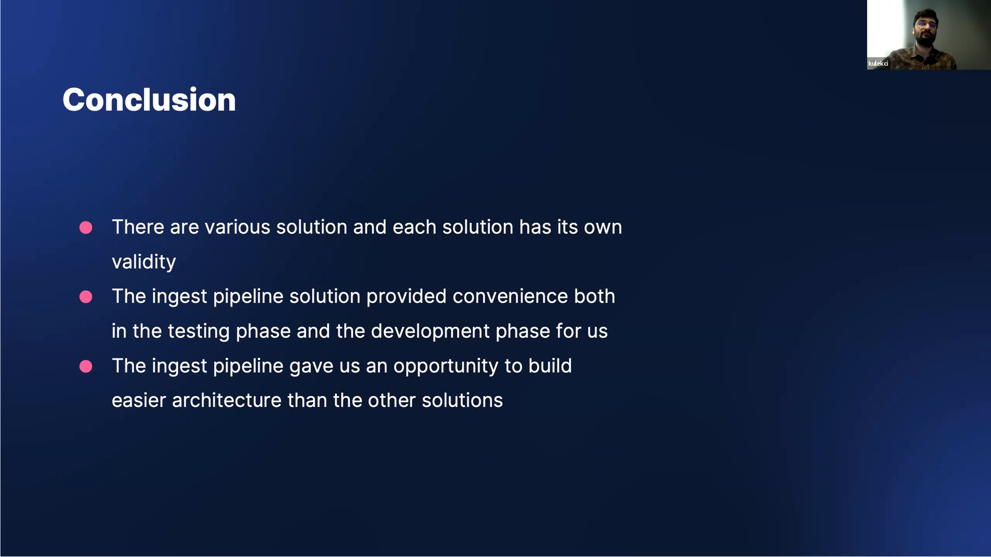
key(Right)
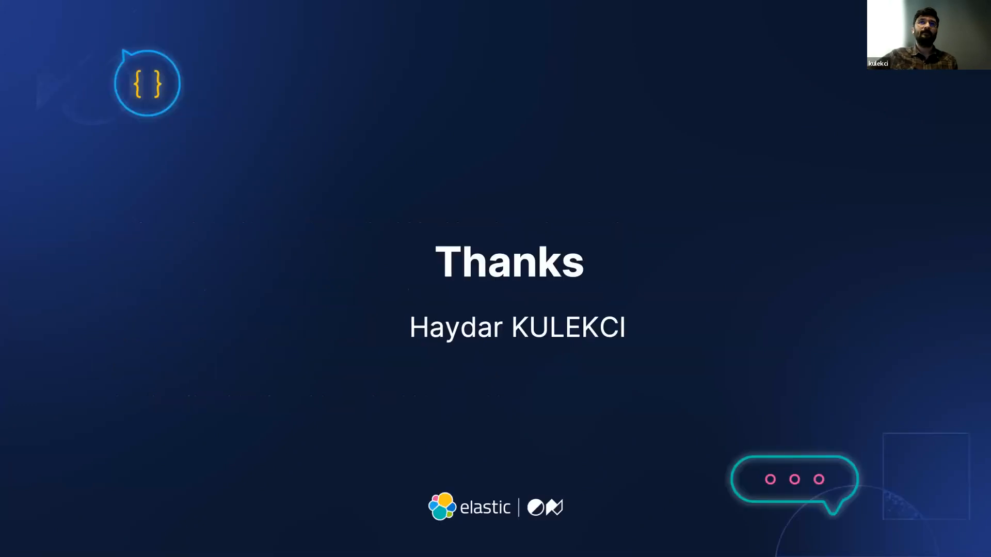